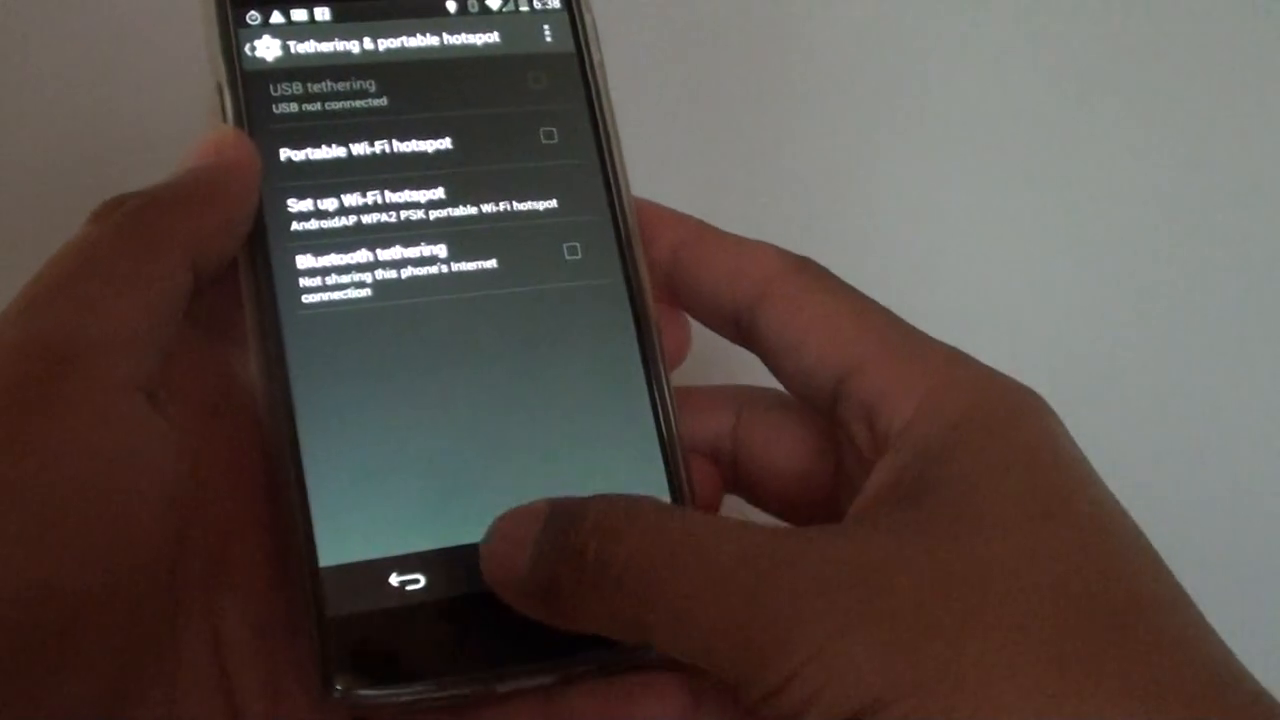
Step: Press Home to exit Tethering & portable hotspot to the home screen
left_click(410, 580)
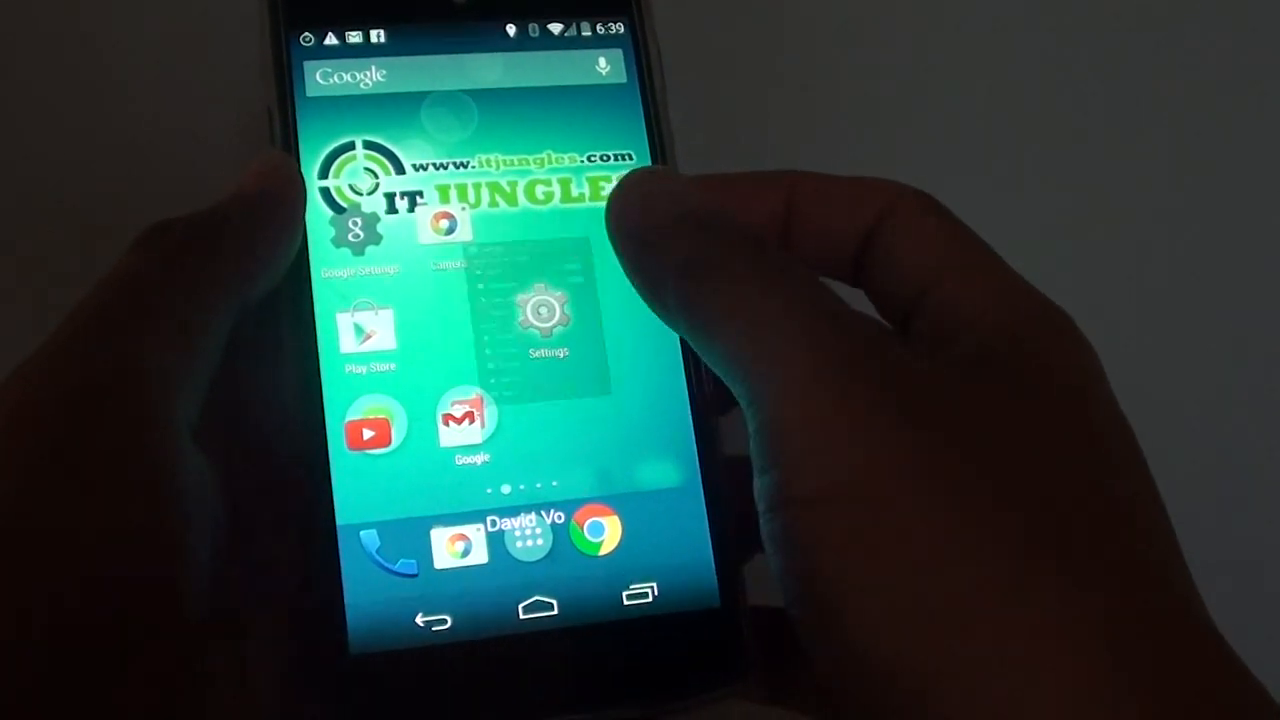
Step: Reopen Settings and go through More… to the Tethering & portable hotspot page
left_click(548, 310)
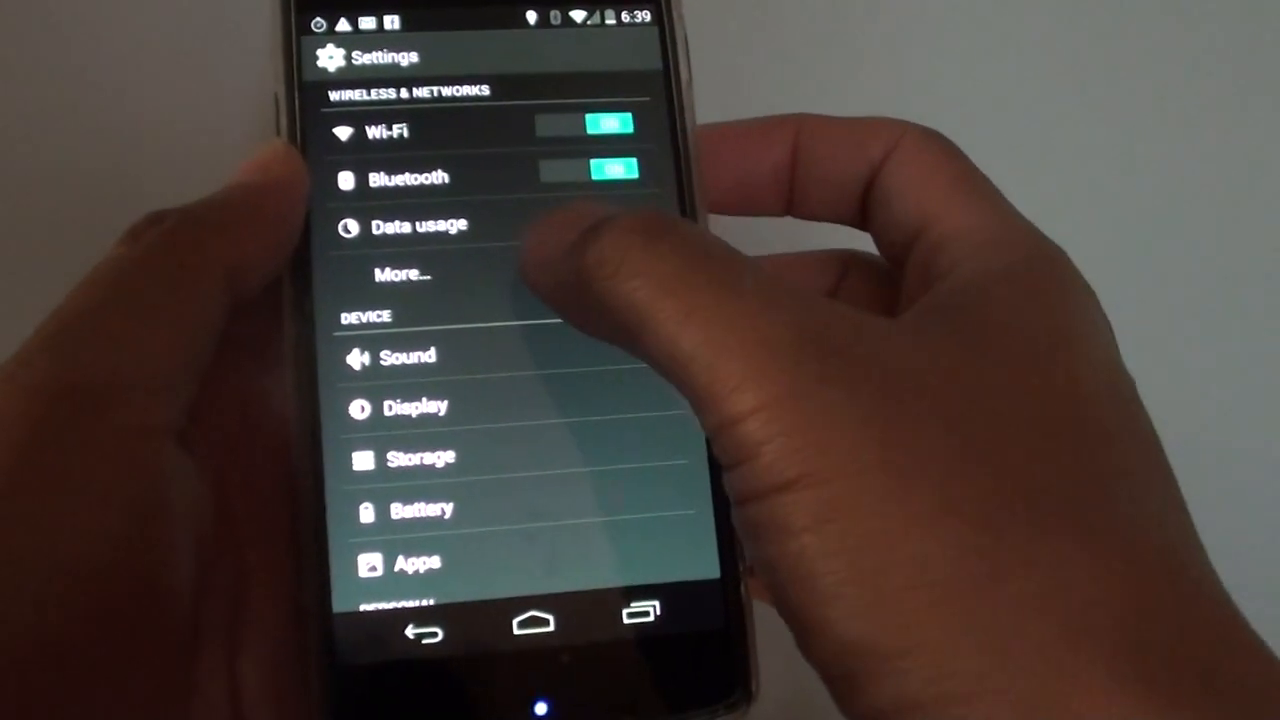
left_click(403, 273)
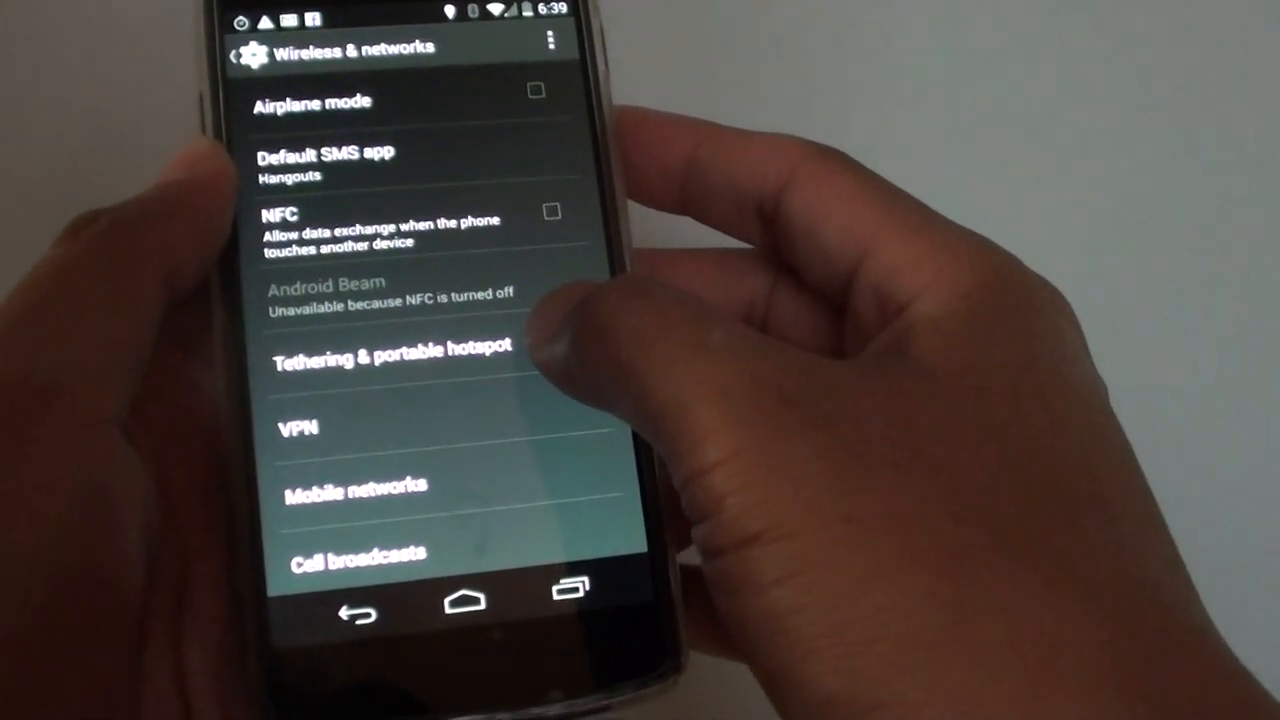
left_click(393, 358)
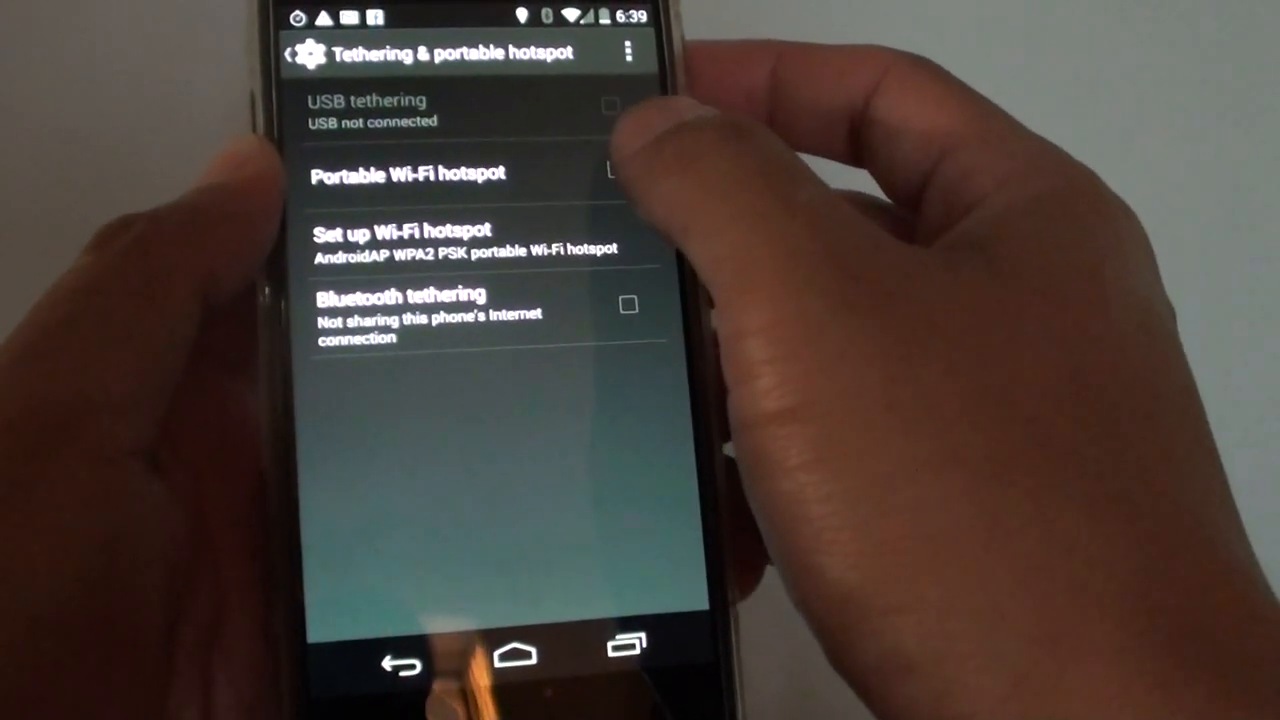
Step: Enable Portable Wi-Fi hotspot and open its setup dialog showing AndroidAP with WPA2 PSK
left_click(614, 175)
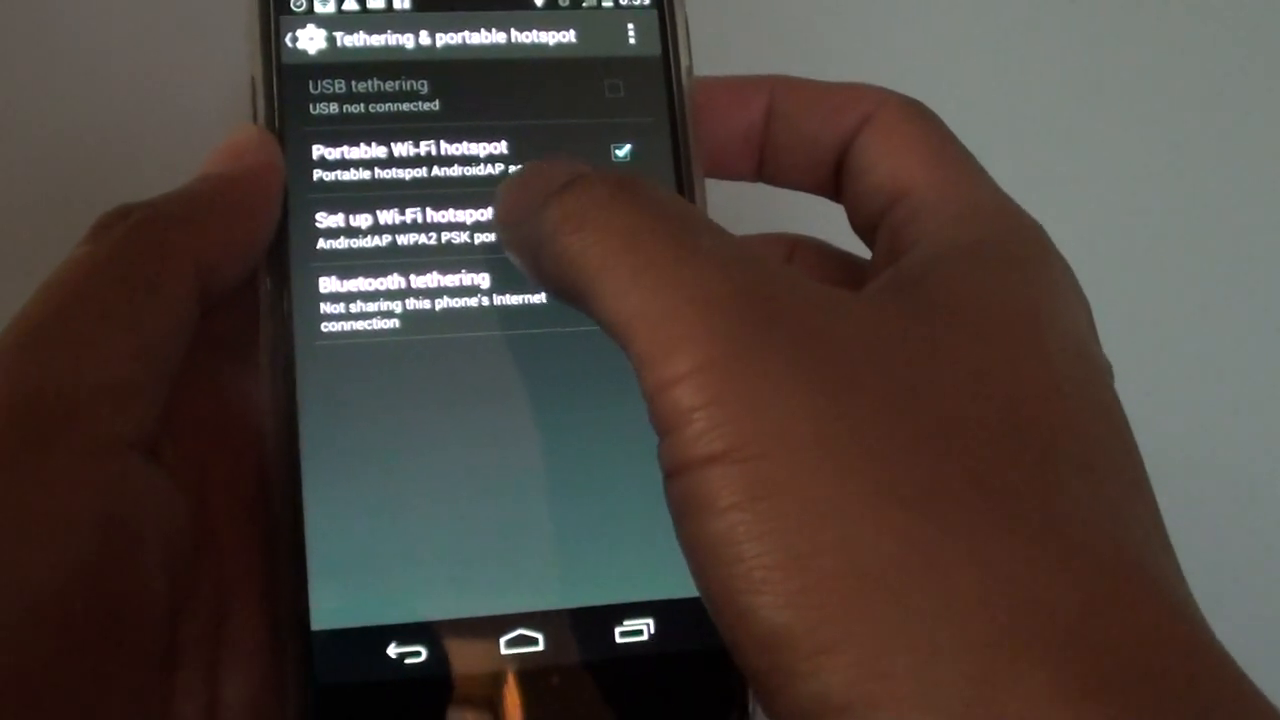
left_click(413, 213)
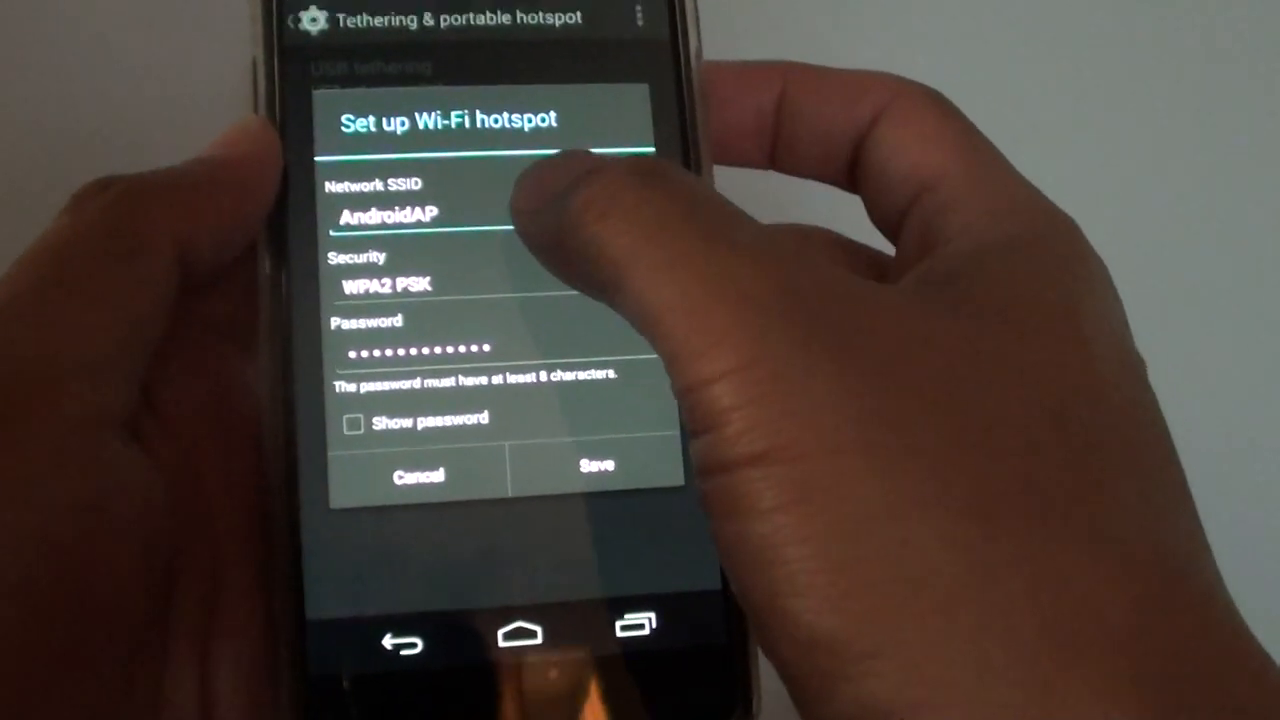
Step: Select the hotspot Password field to enter a new eight-character password
left_click(420, 214)
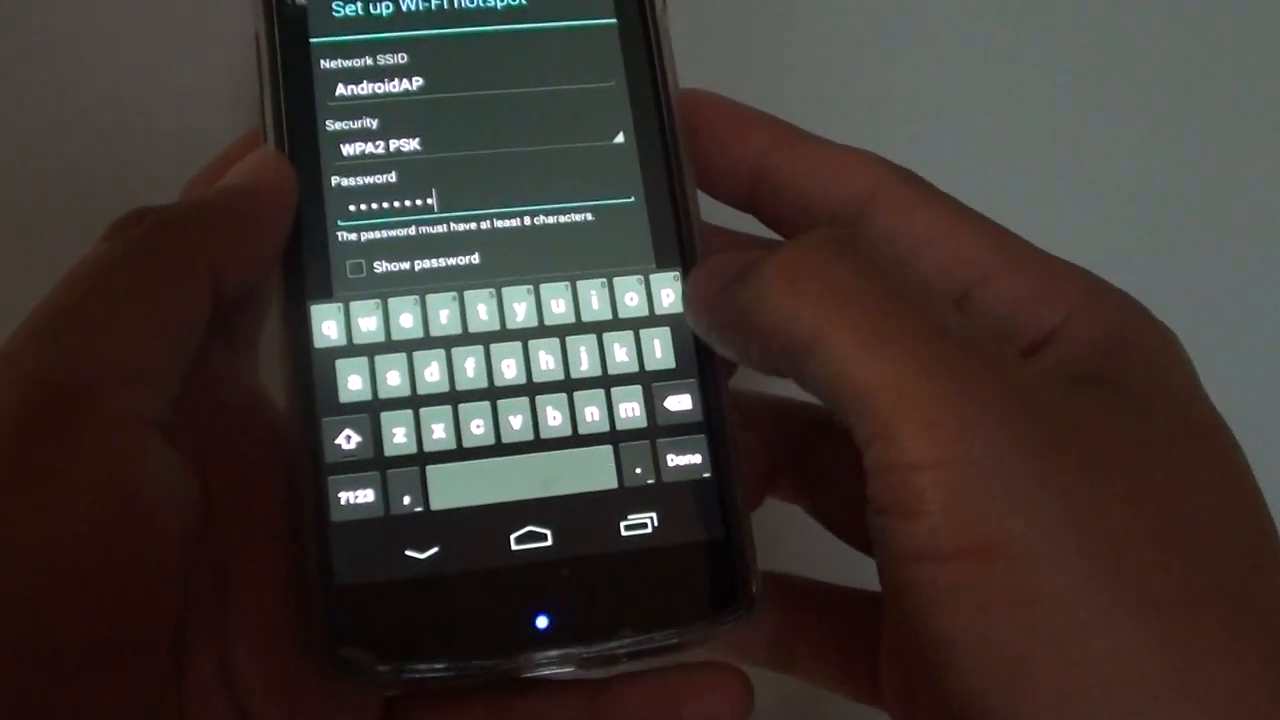
left_click(356, 268)
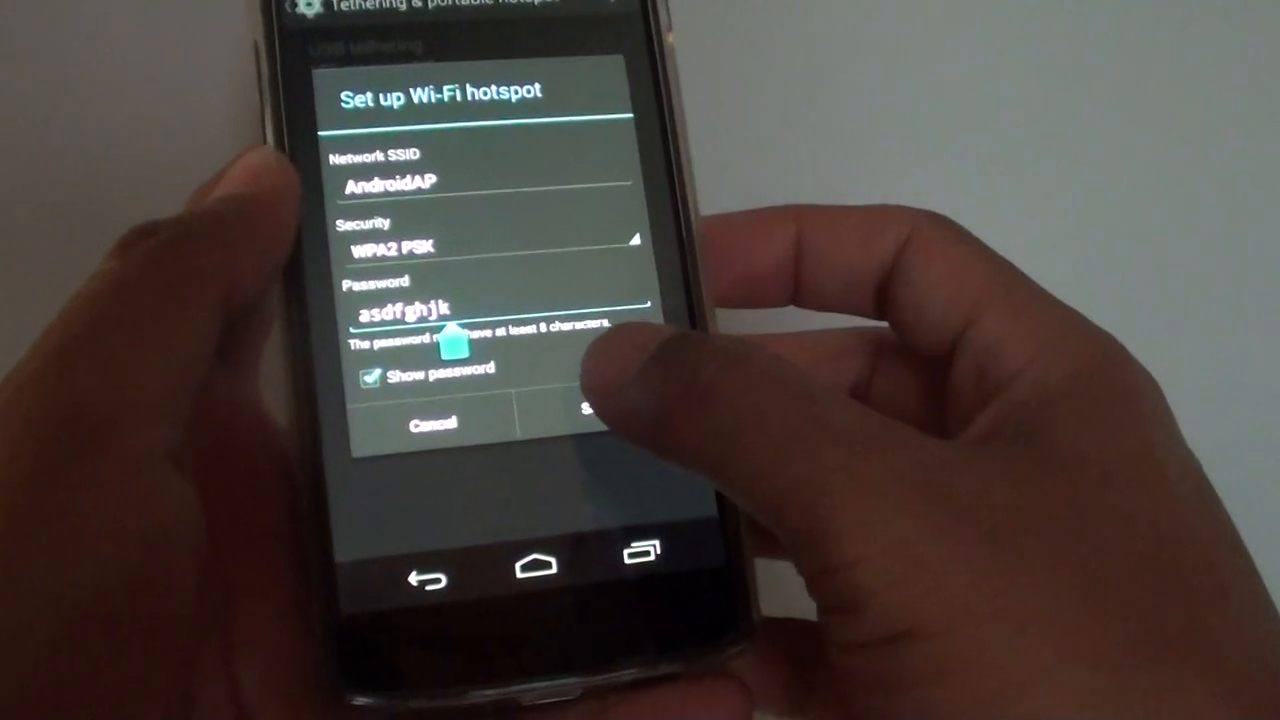
left_click(590, 410)
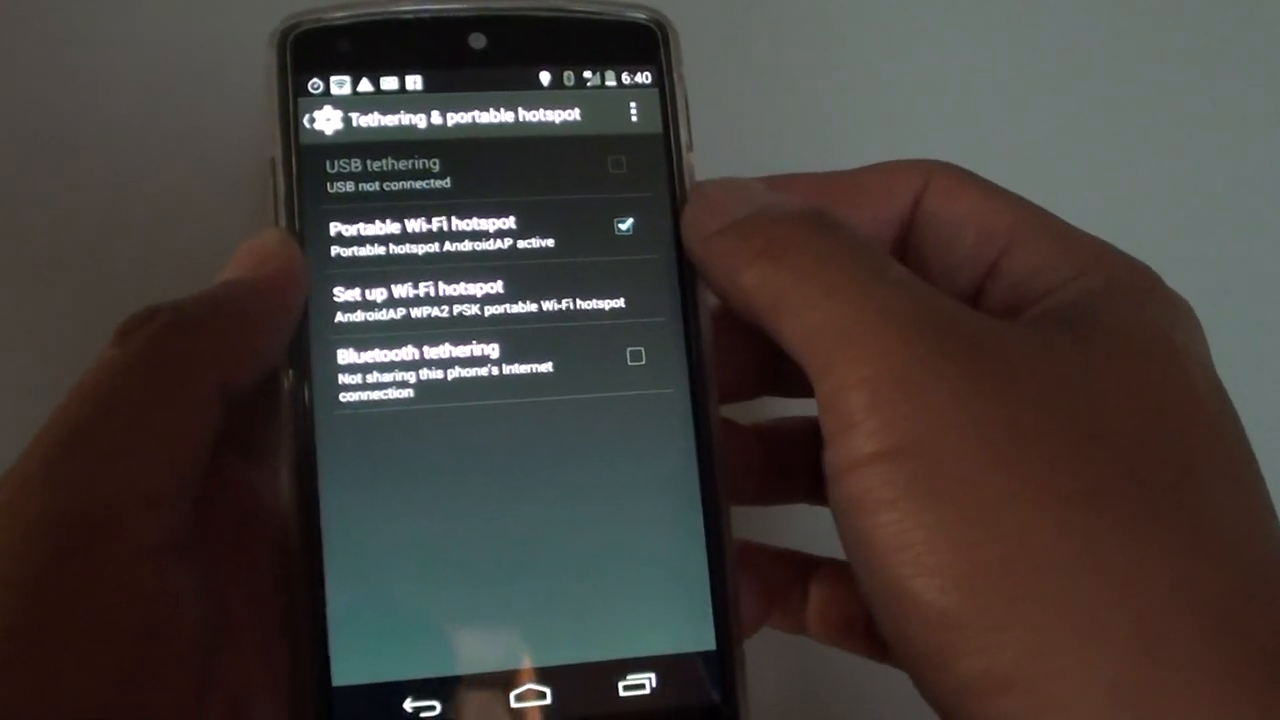
Step: Uncheck Portable Wi-Fi hotspot to switch AndroidAP off
left_click(622, 226)
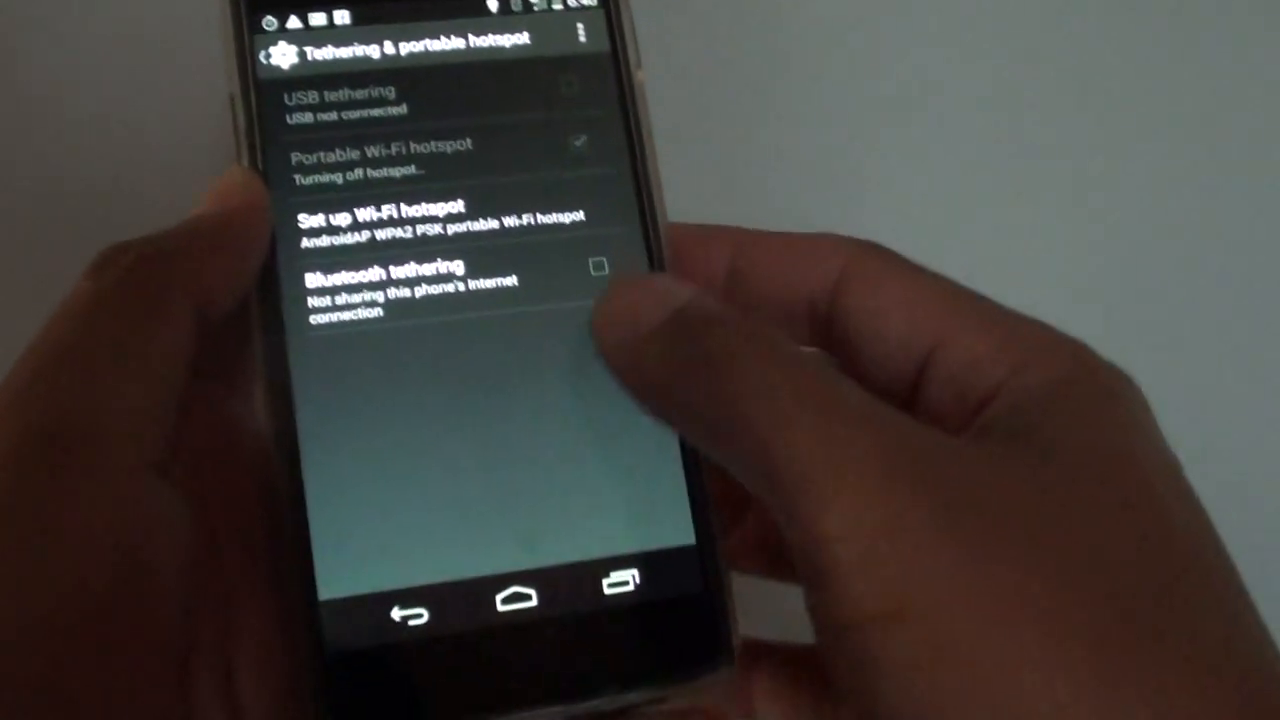